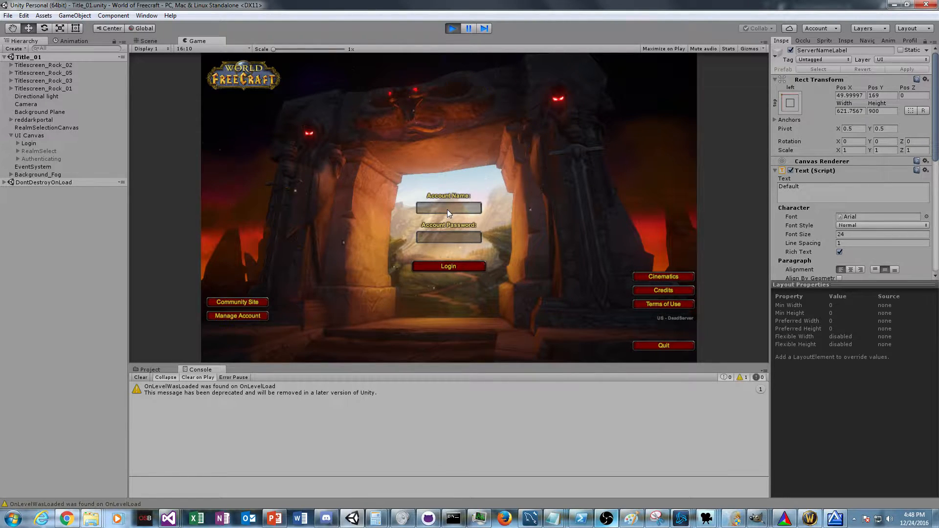
Step: Enter the account name Glader and submit the login credentials
type("Glader")
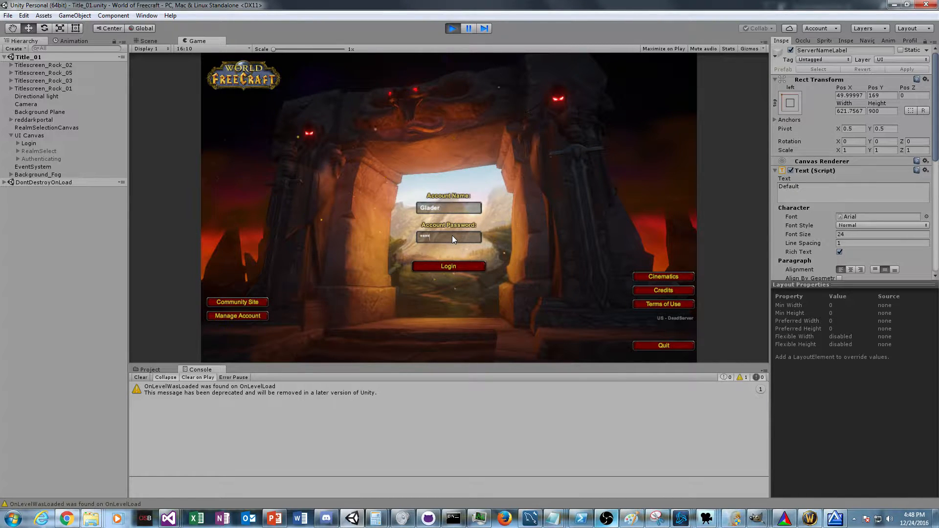
left_click(449, 266)
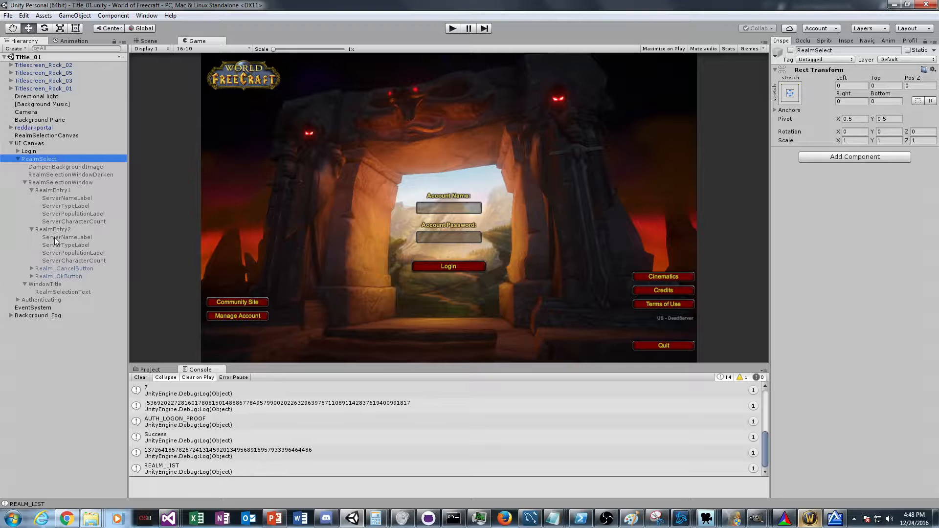
Step: Select RealmEntry1's ServerNameLabel in the Hierarchy to view it in the Inspector
left_click(66, 198)
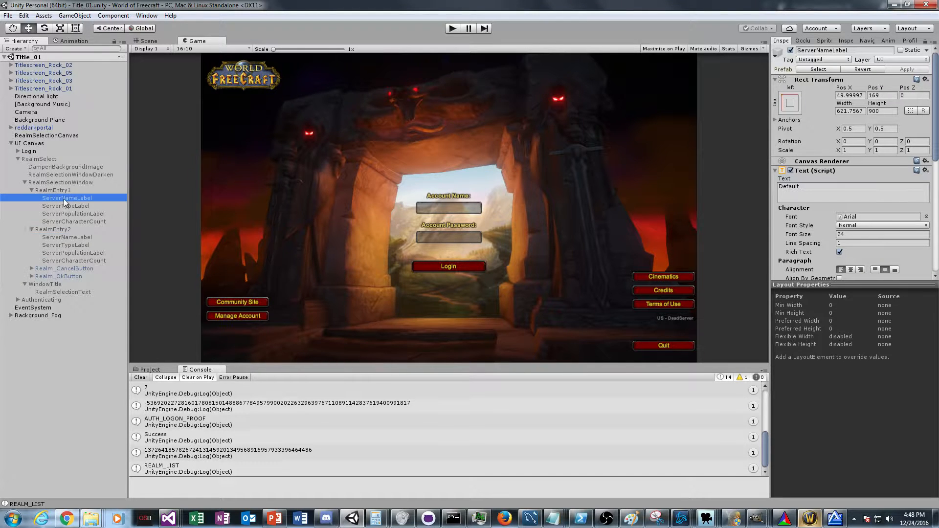
mouse_move(85, 240)
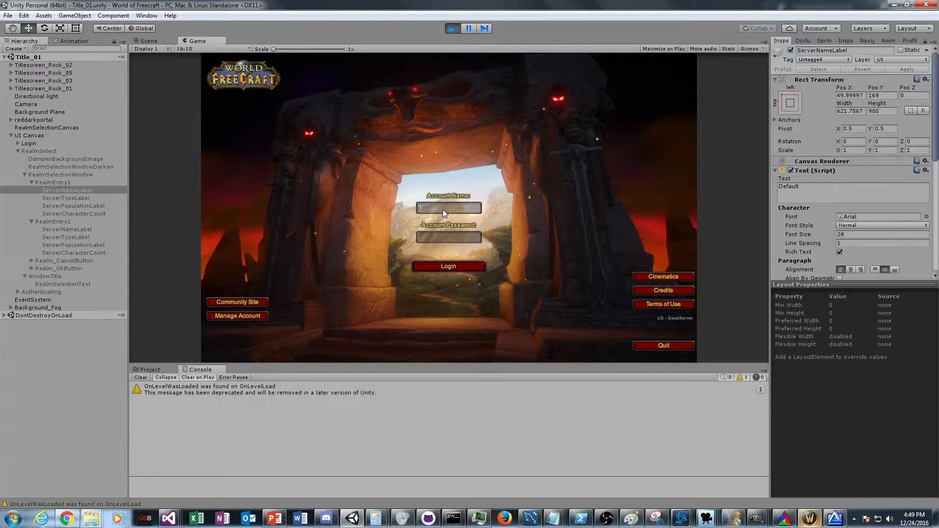
Step: Log in as Glader, cancel the Trinity/Serverlol realm selection, and exit Play mode
type("Glader")
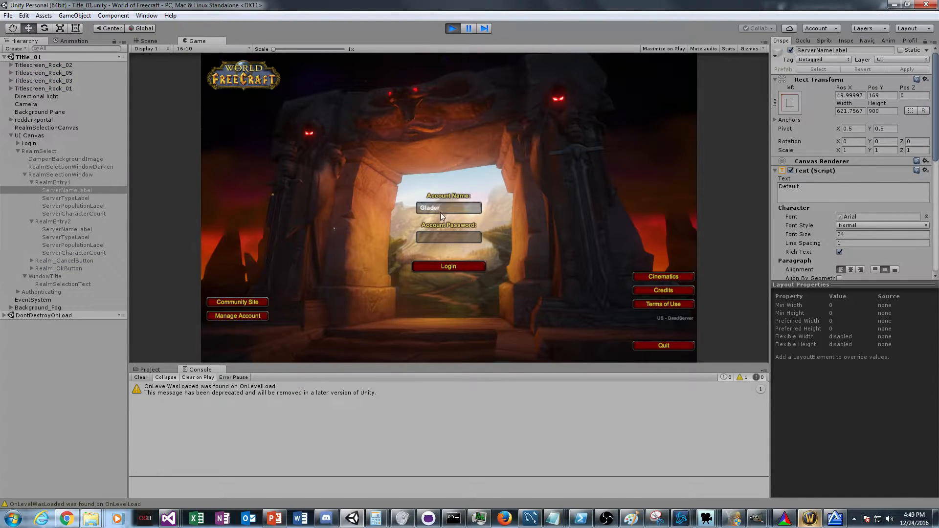
type("****")
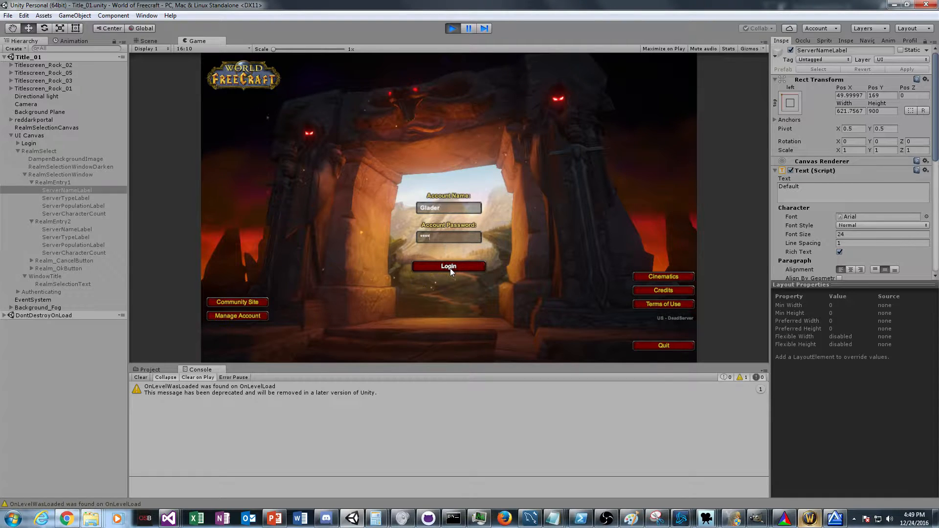
left_click(449, 266)
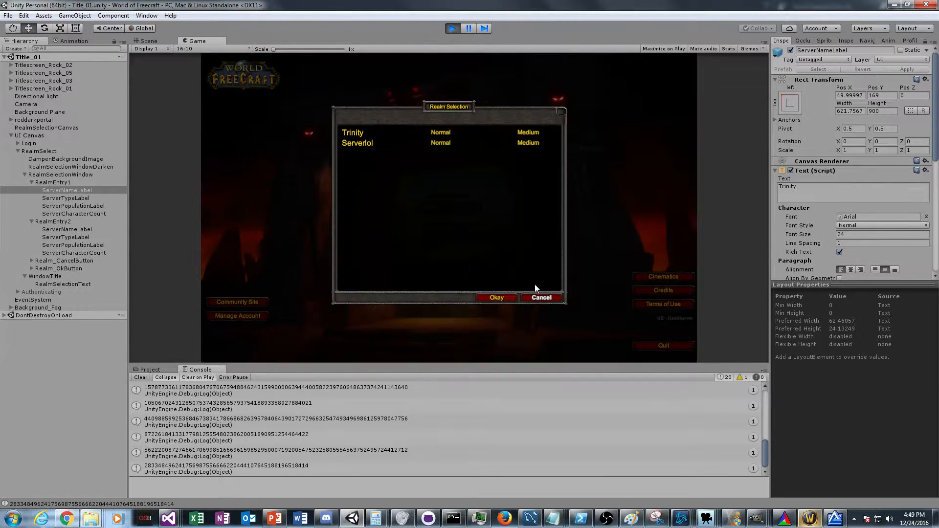
left_click(495, 298)
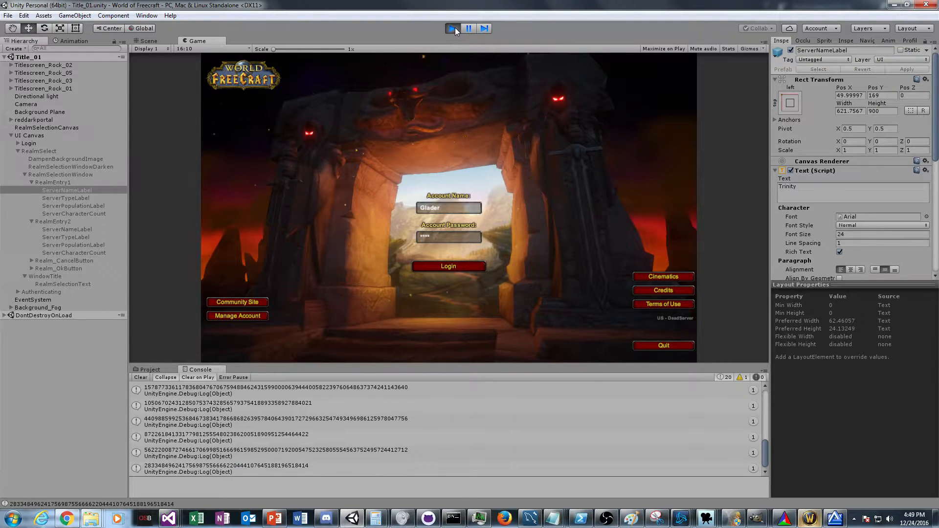
left_click(453, 28)
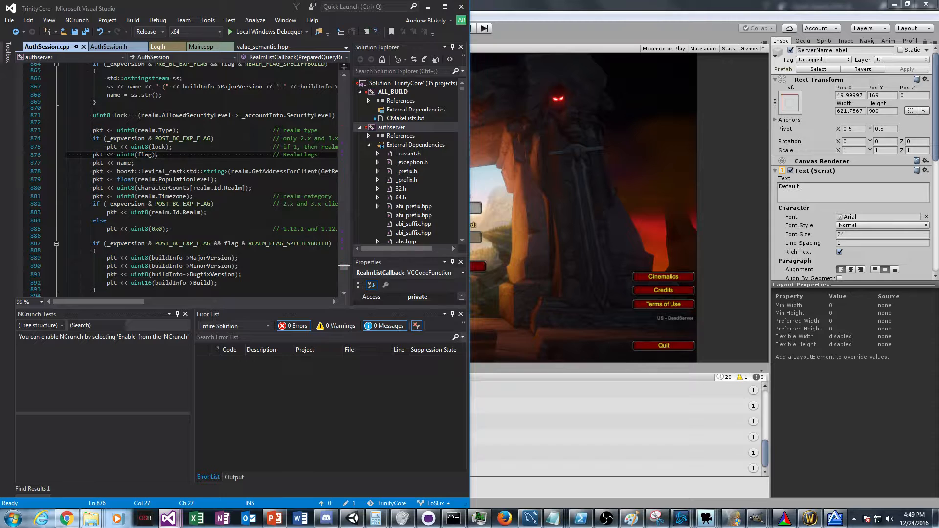
Step: Highlight references to flag, _expversion and uint8 casts in the realm list packet code
double_click(145, 155)
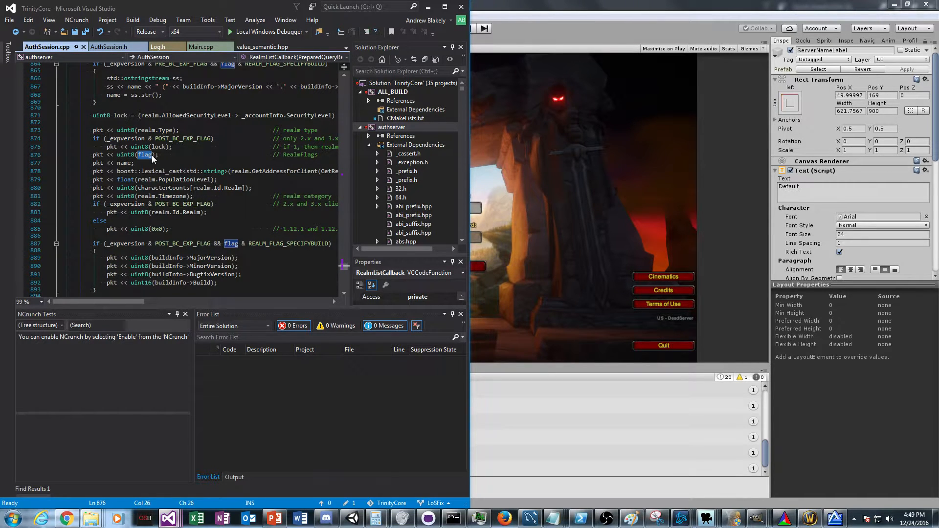
mouse_move(183, 138)
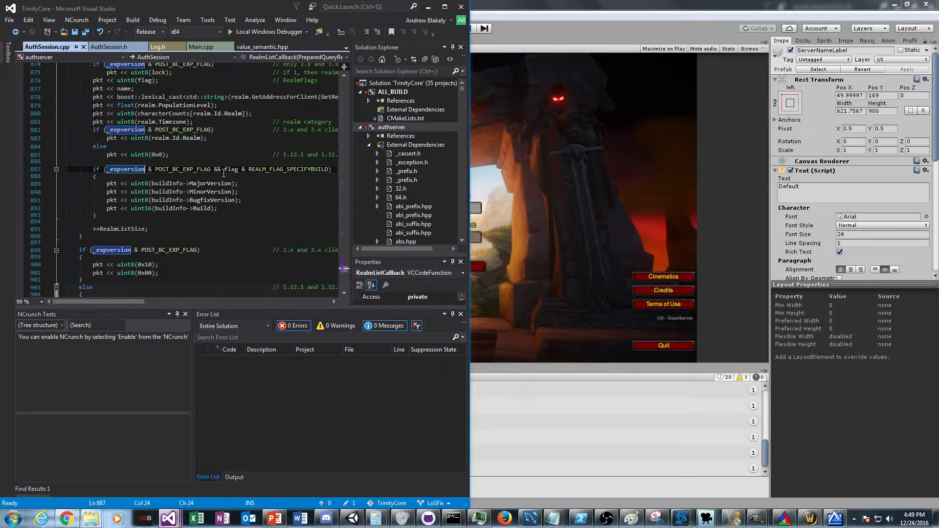
double_click(289, 169)
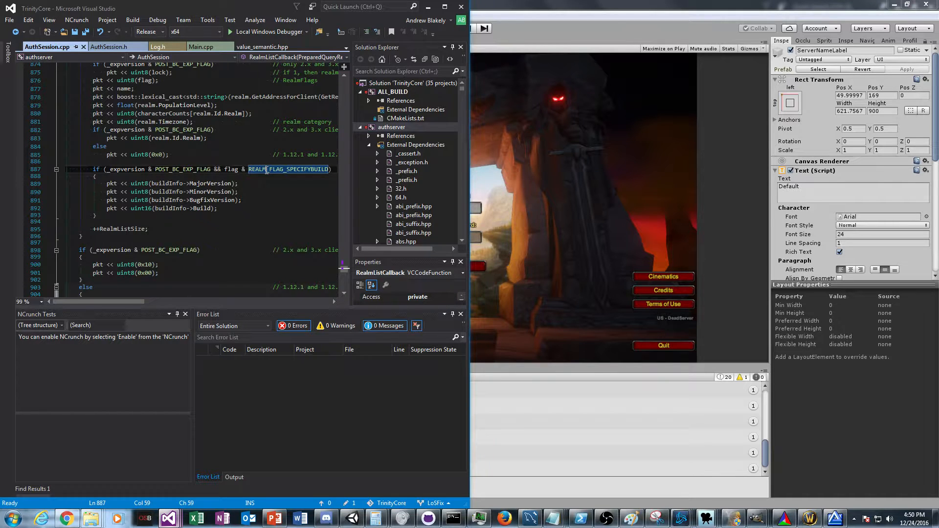
mouse_move(168, 183)
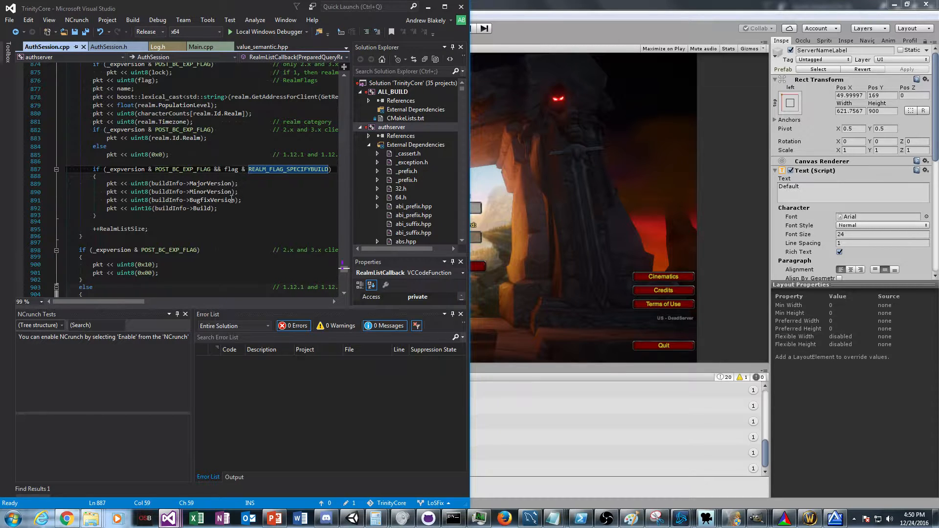
mouse_move(210, 184)
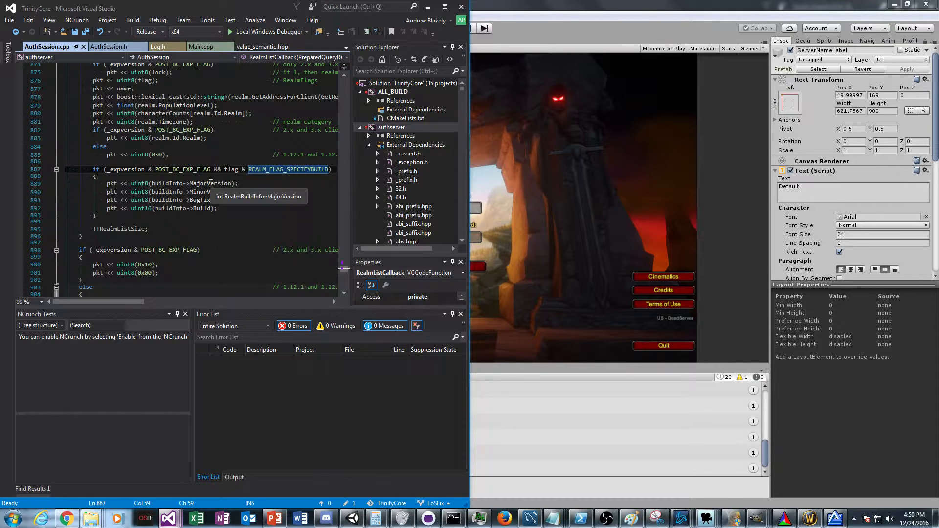
mouse_move(206, 208)
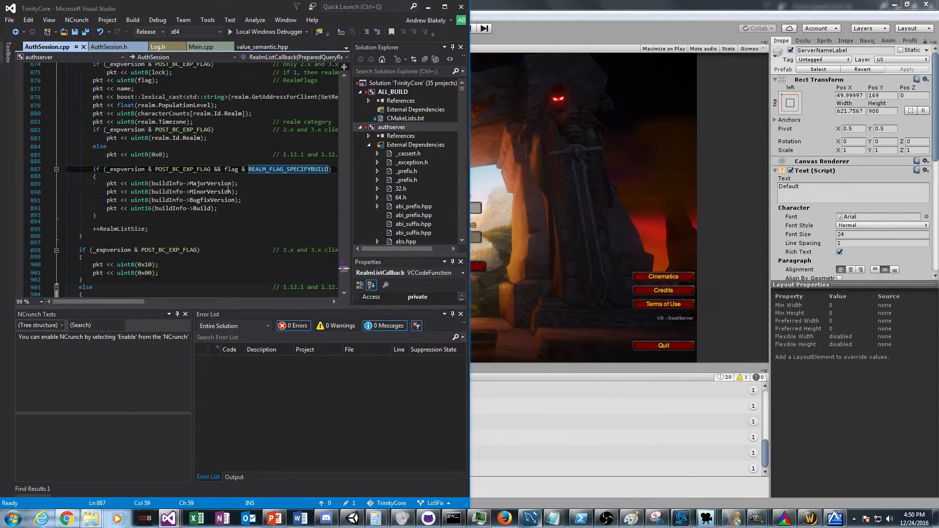
mouse_move(233, 169)
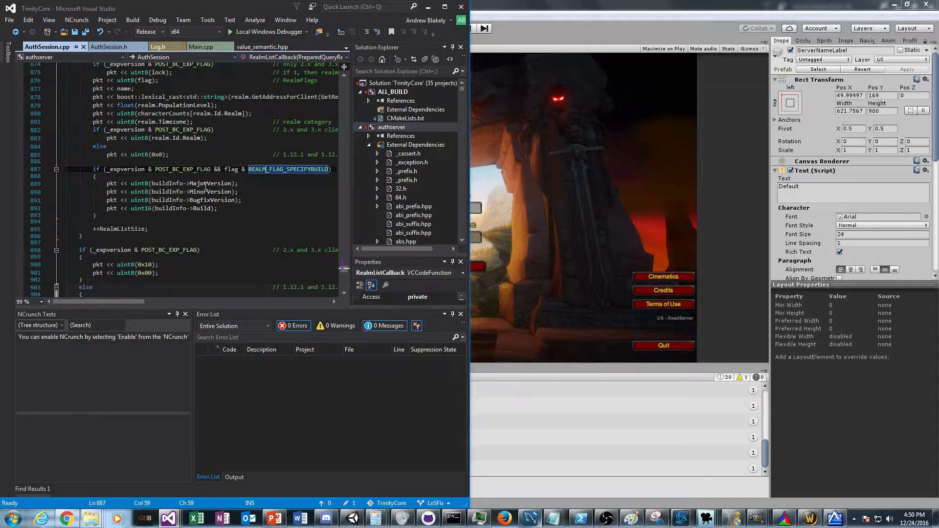
mouse_move(212, 184)
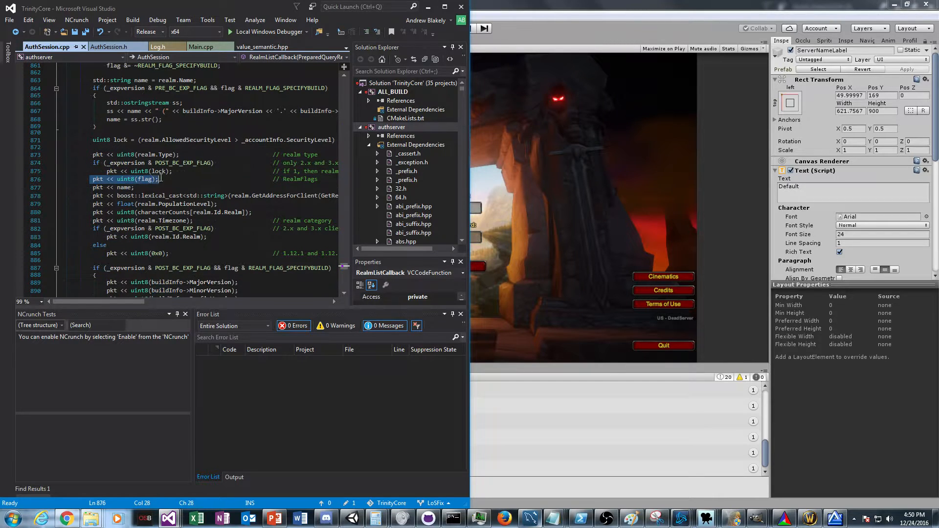
scroll("down", 3)
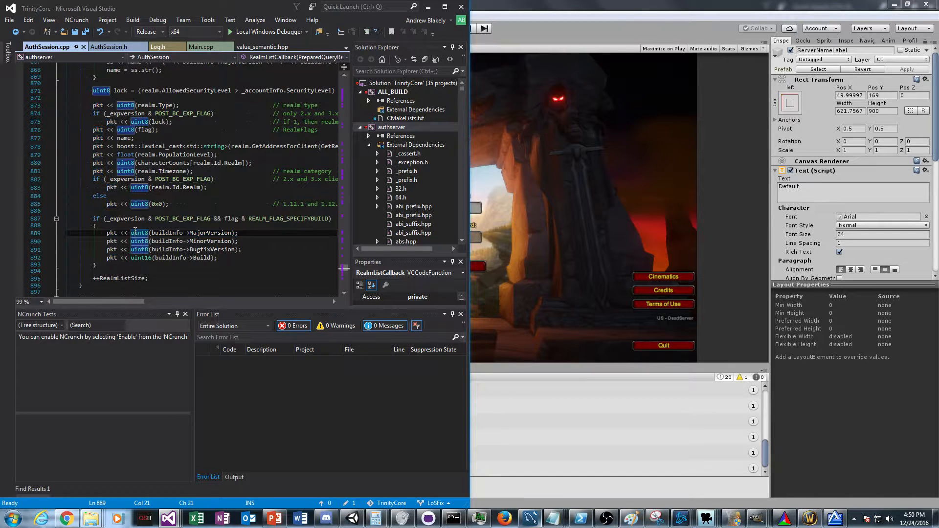
double_click(232, 218)
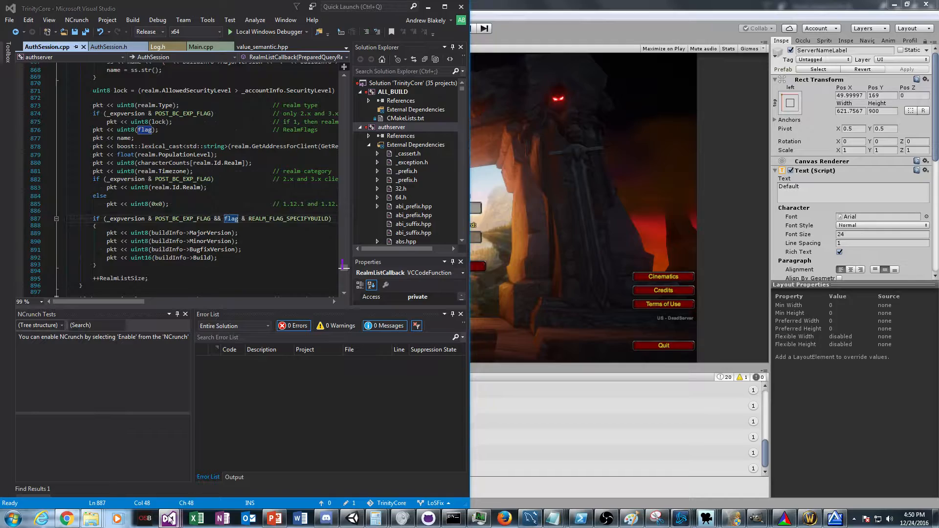
left_click(487, 465)
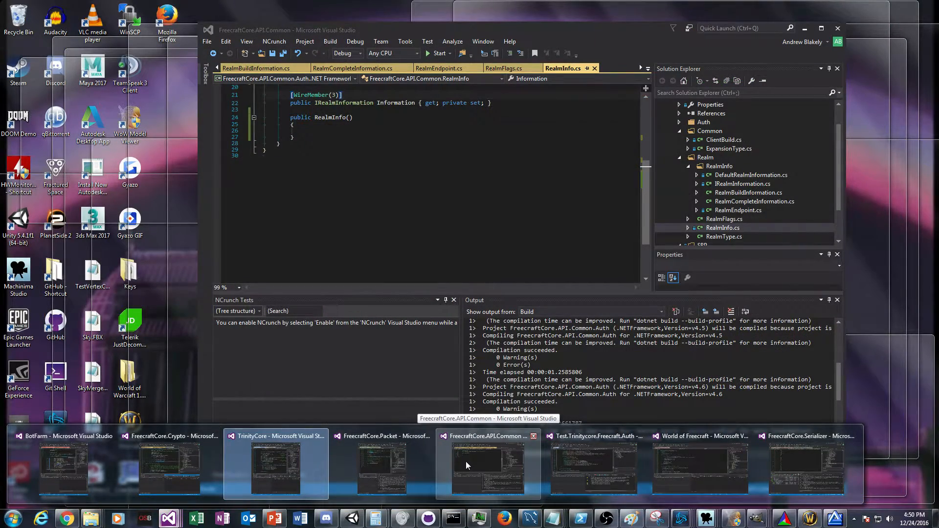
left_click(383, 464)
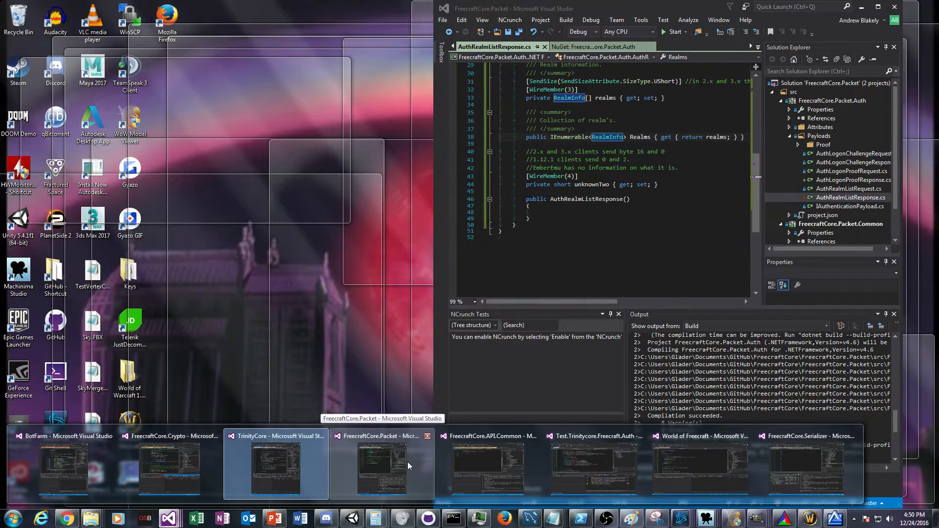
left_click(275, 463)
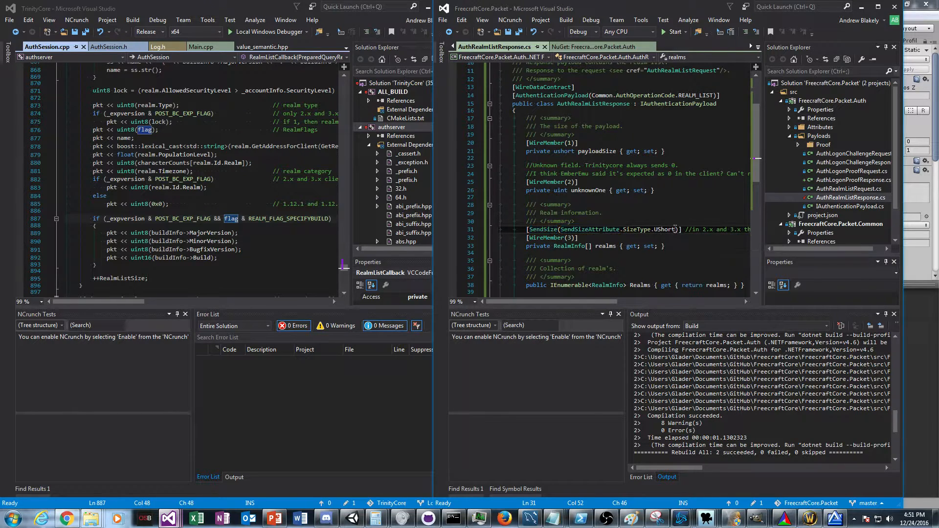
double_click(648, 229)
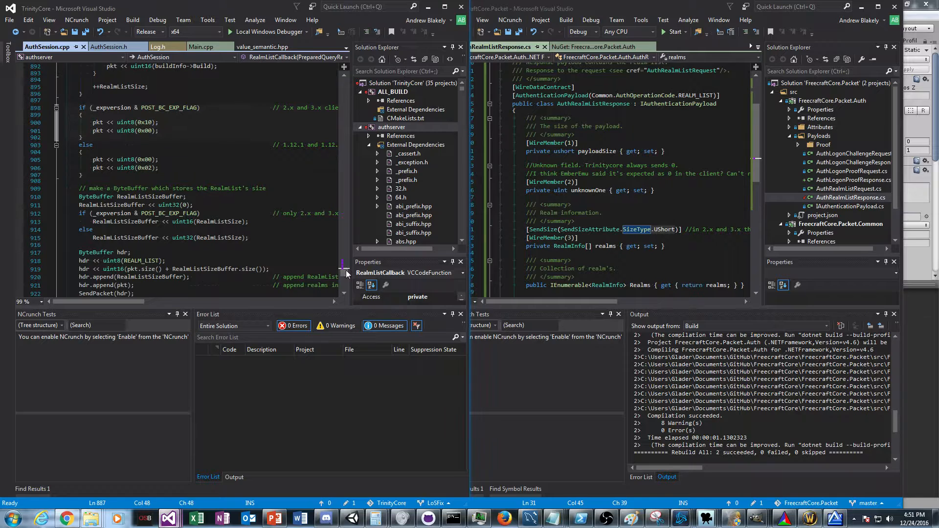
double_click(218, 221)
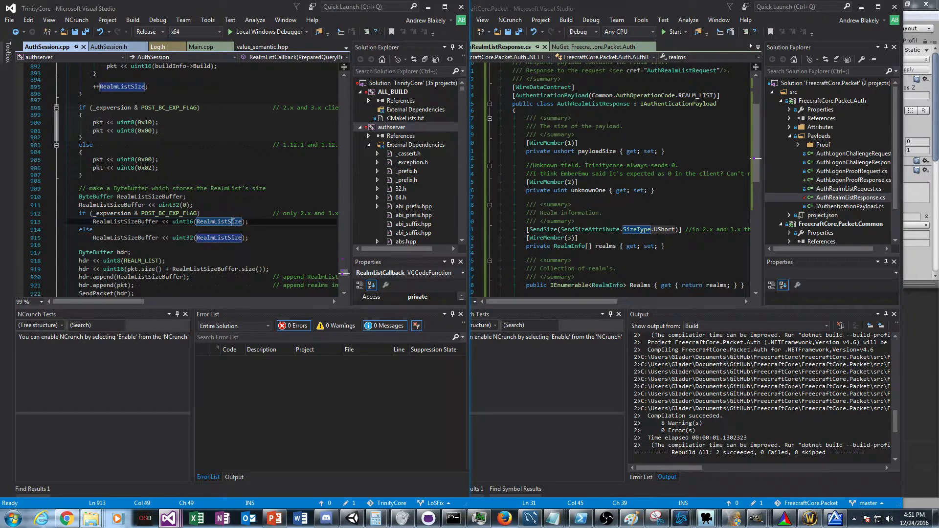
mouse_move(181, 222)
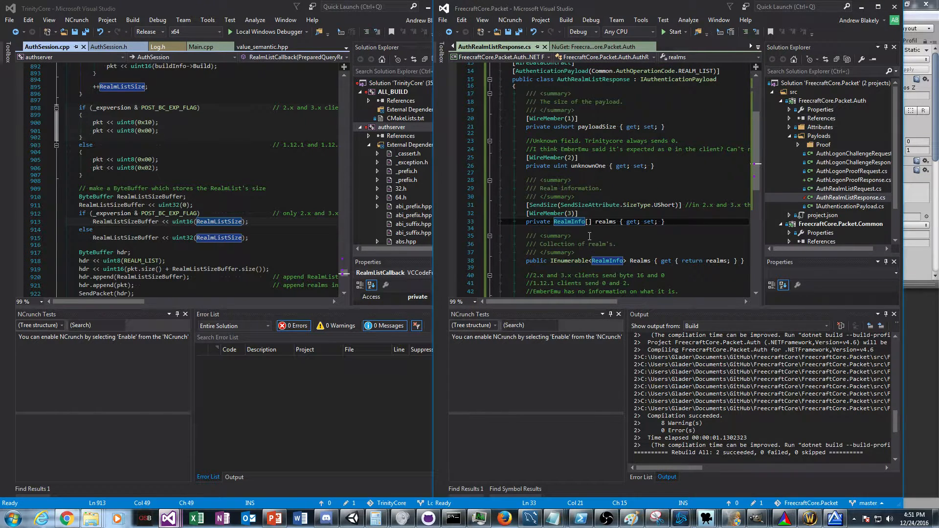
scroll("down", 3)
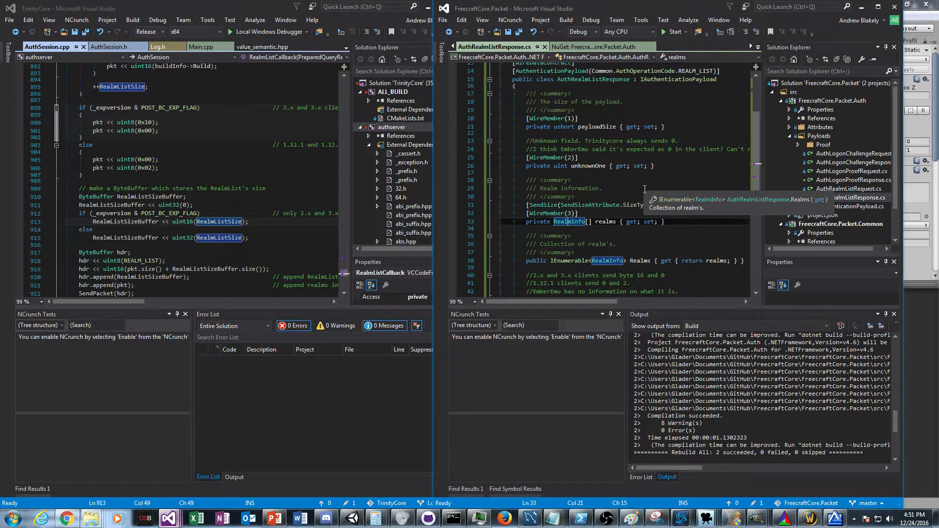
left_click(184, 188)
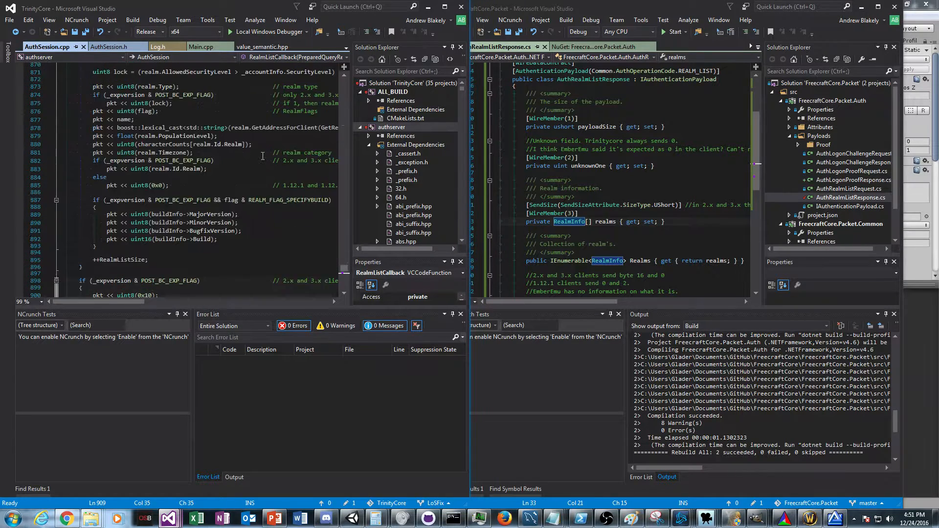
mouse_move(288, 200)
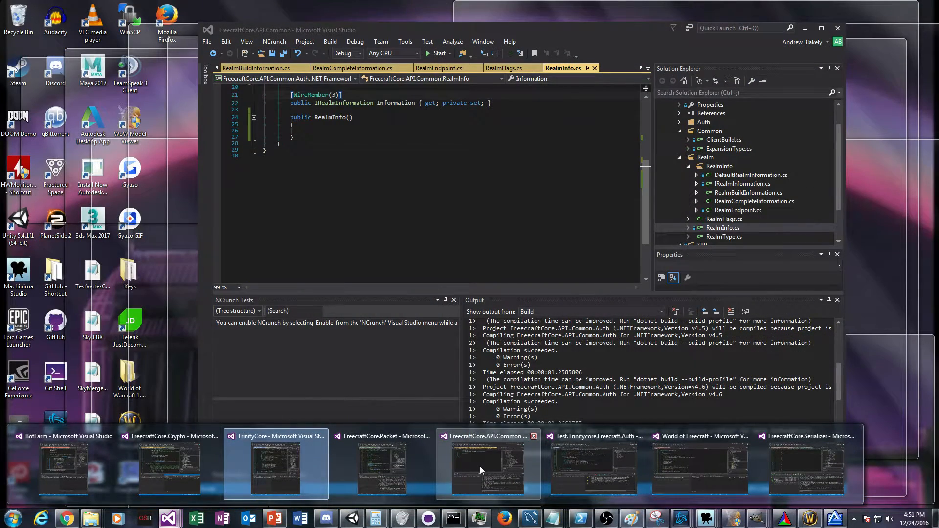
mouse_move(487, 470)
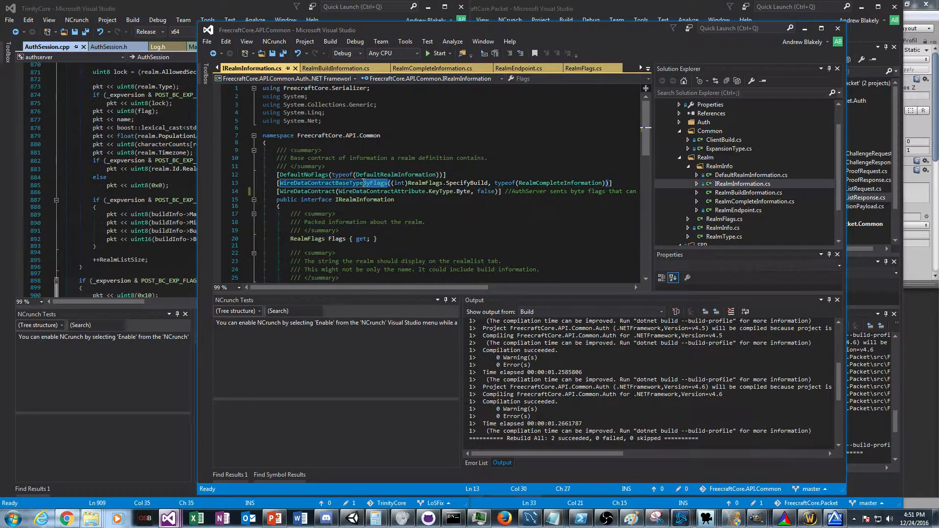
Step: Highlight SpecifyBuild, IRealmInformation, DefaultNoFlags and the WireDataContract attributes and parameters
double_click(467, 183)
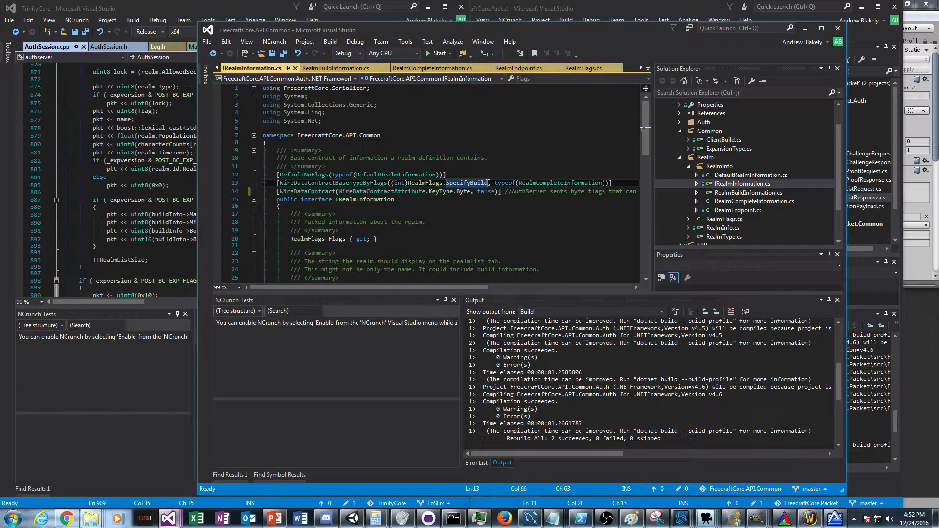
double_click(560, 182)
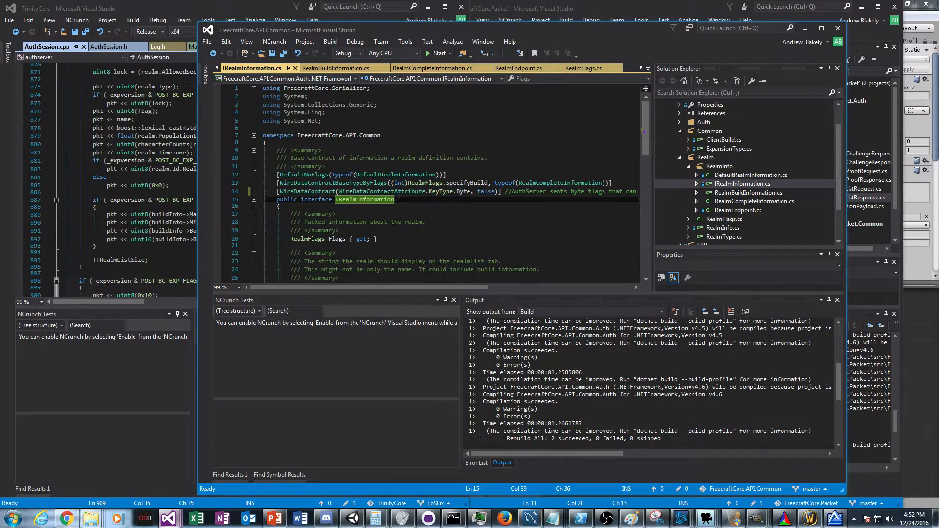
left_click(303, 174)
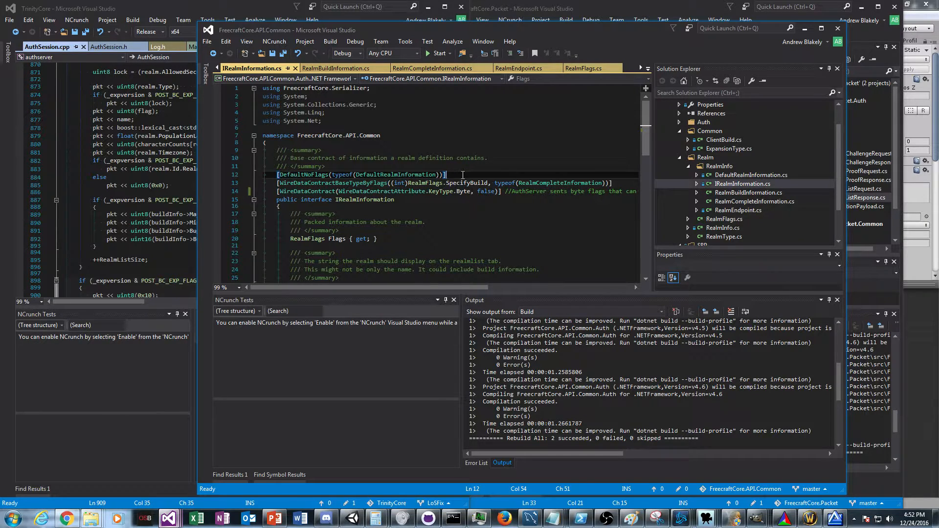
double_click(394, 174)
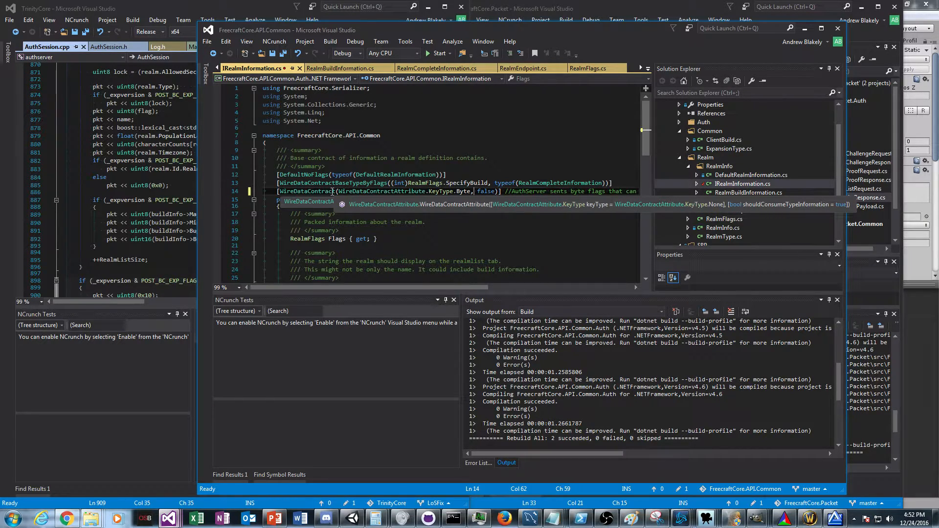
left_click(502, 462)
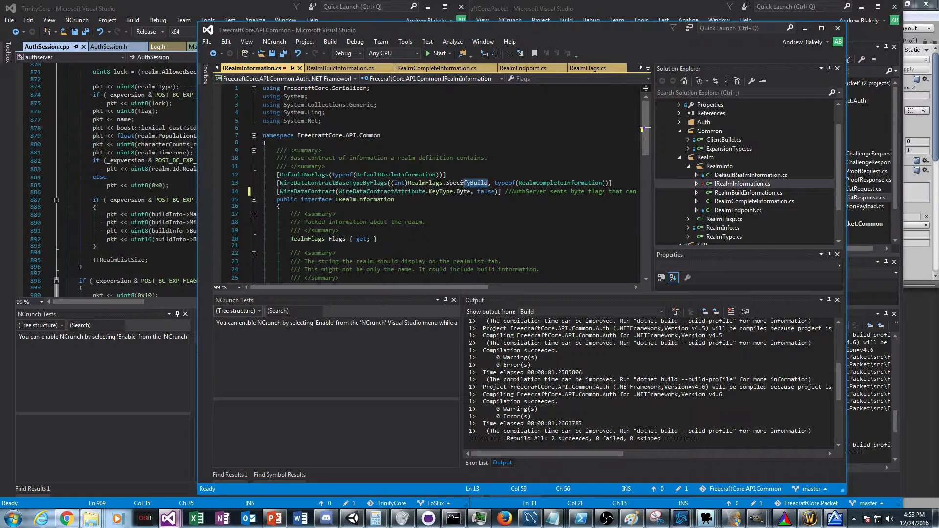
double_click(468, 182)
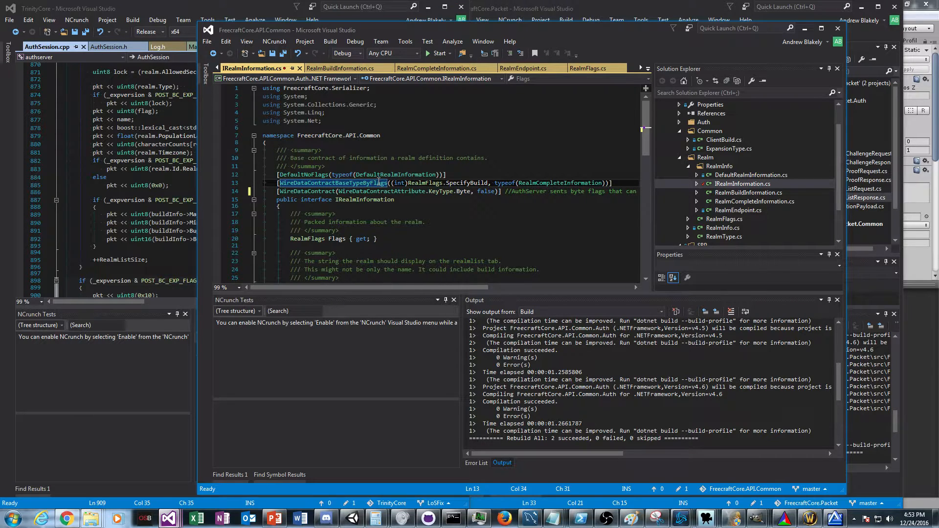
mouse_move(392, 174)
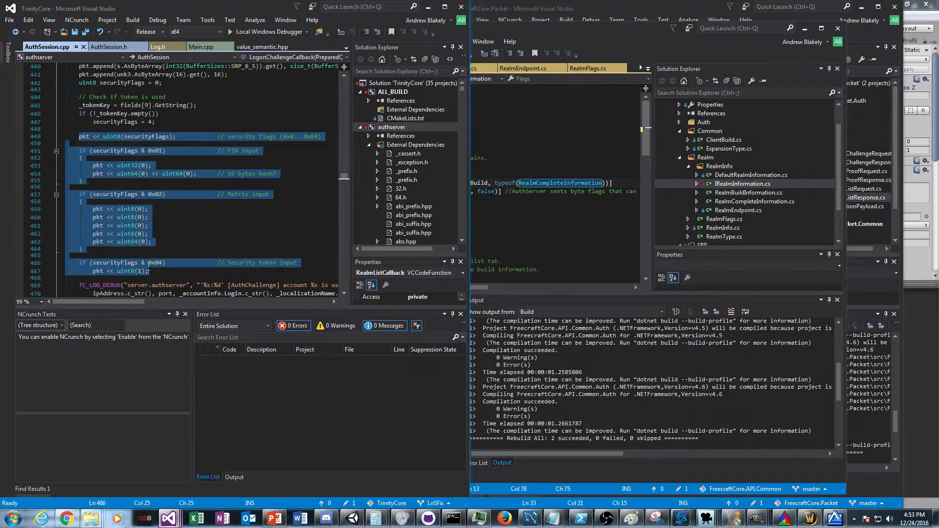
Step: Bring the FreecraftCore.API.Common window showing IRealmInformation.cs to the front
left_click(88, 187)
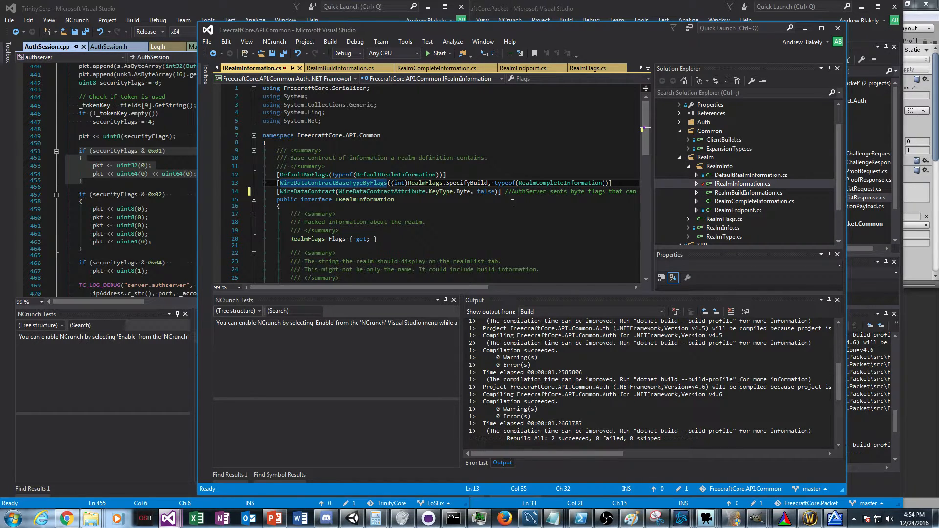
mouse_move(475, 215)
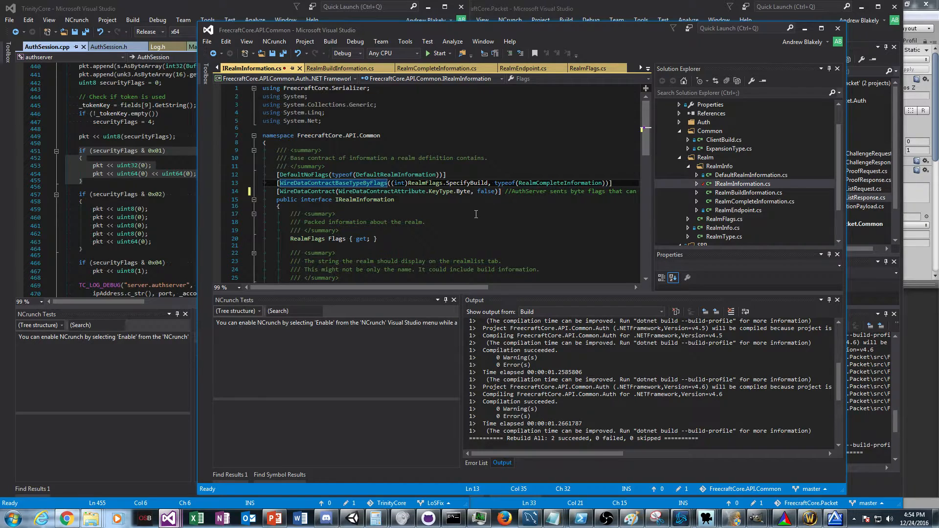